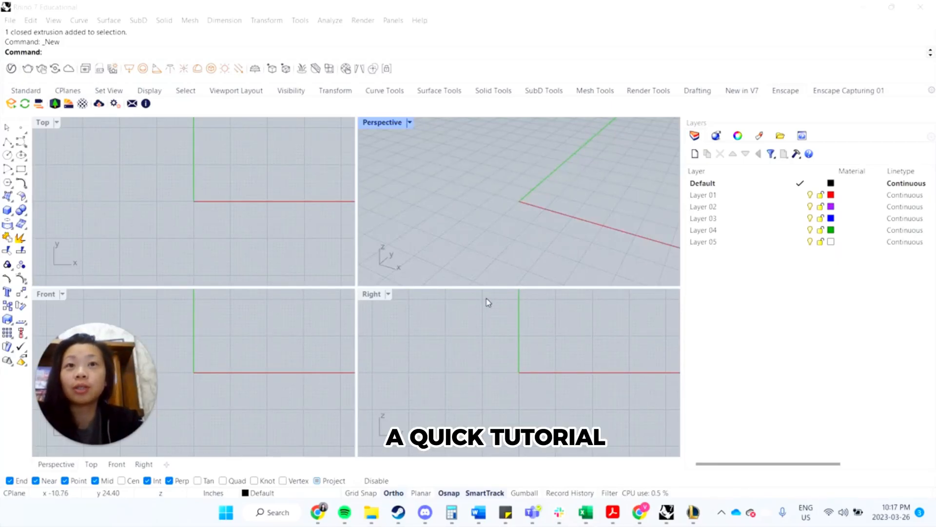
mouse_move(478, 307)
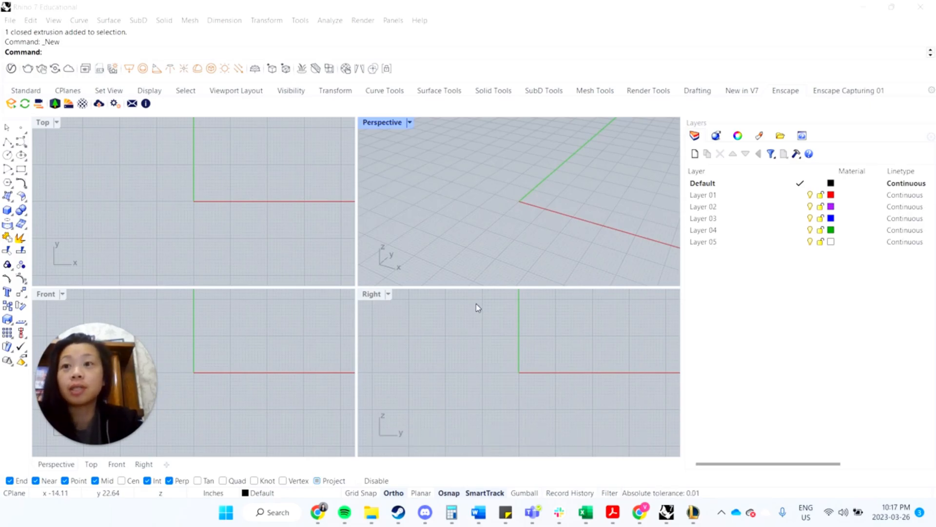
mouse_move(549, 301)
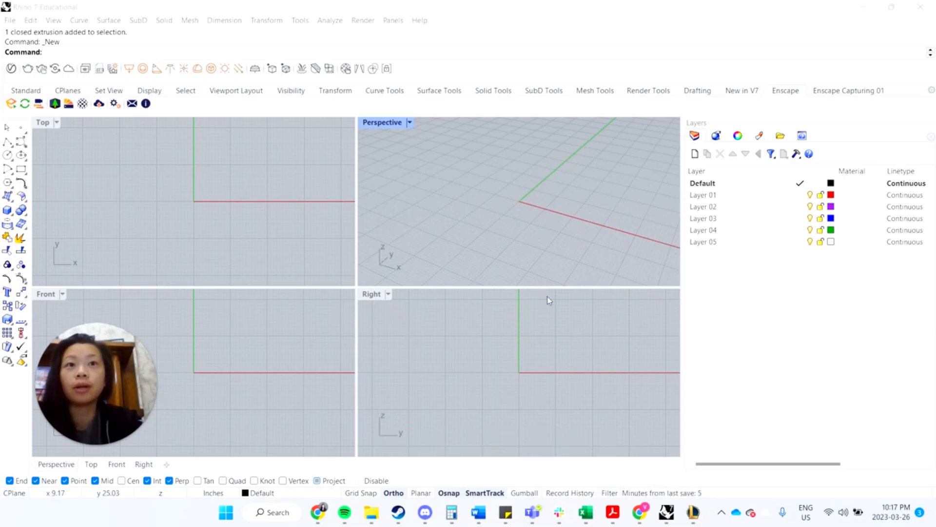
mouse_move(738, 240)
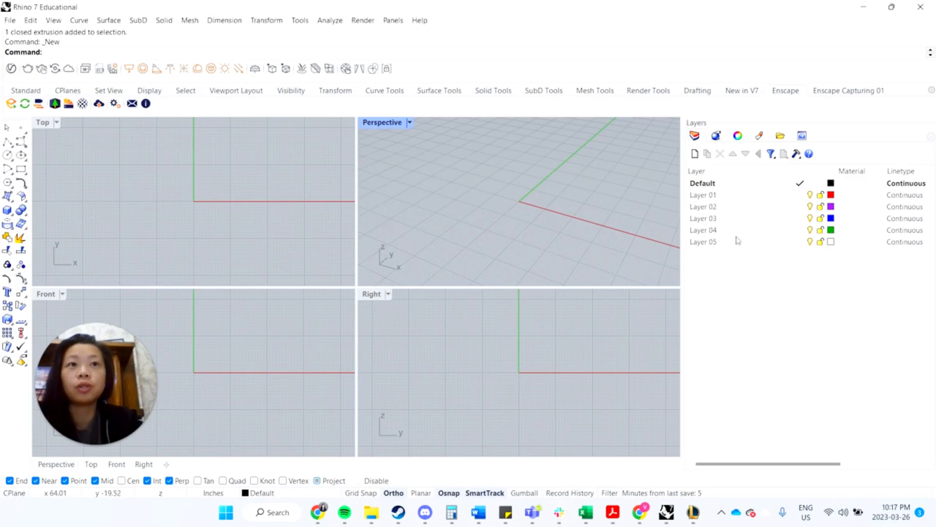
Step: Make Layer 01 the current layer before renaming it Lines
left_click(703, 195)
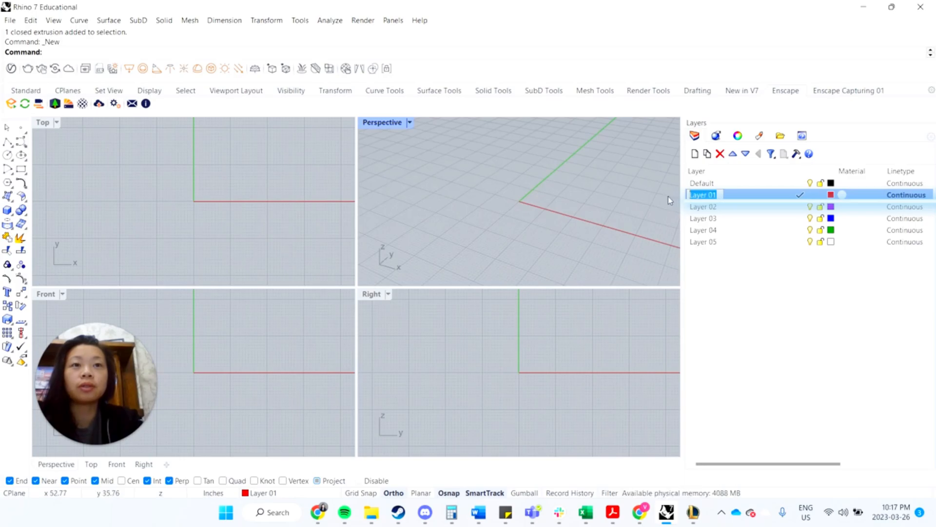
mouse_move(715, 222)
type("Lines")
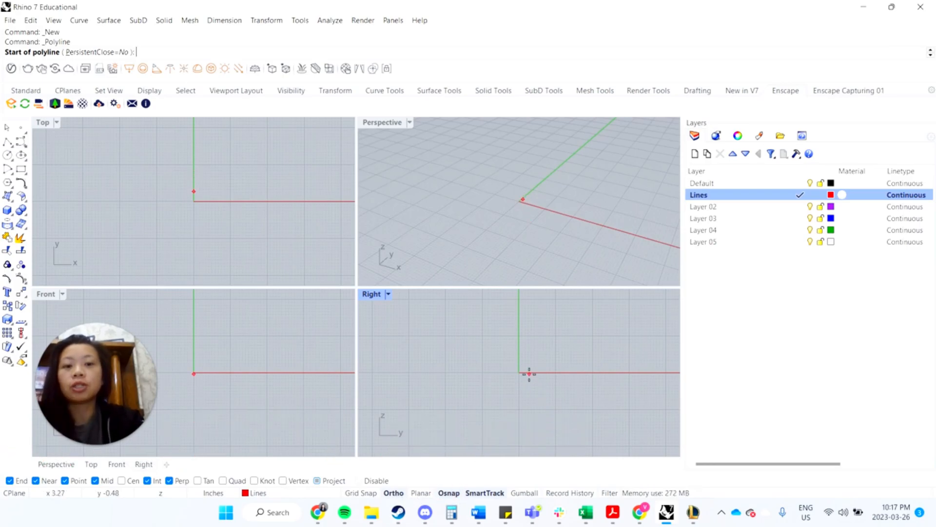
Step: Draw one riser-and-tread step from the origin and copy it end to end up the stair
type("0.0")
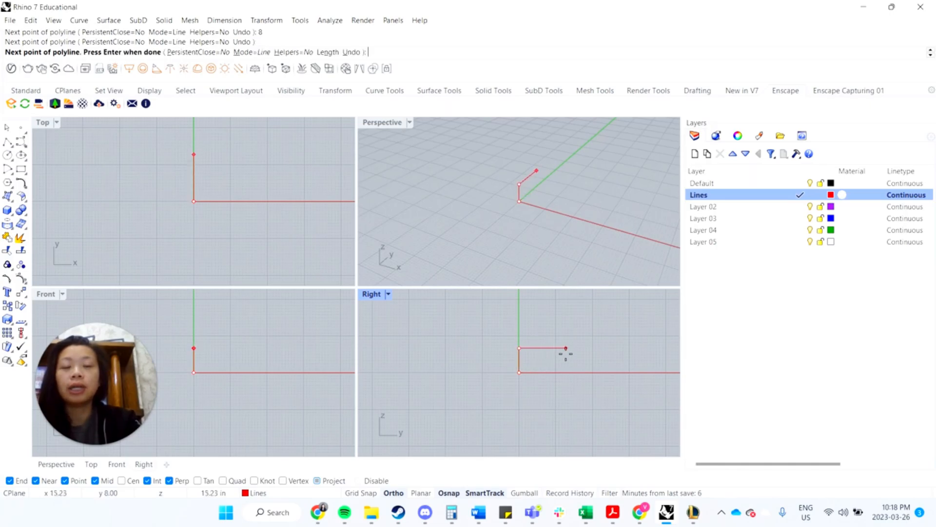
left_click(546, 348)
type("Copy")
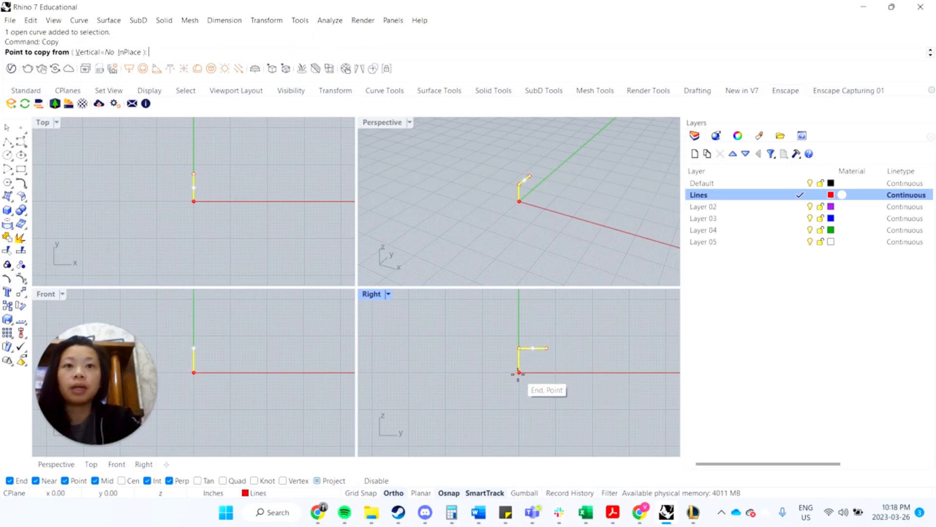
left_click(519, 373)
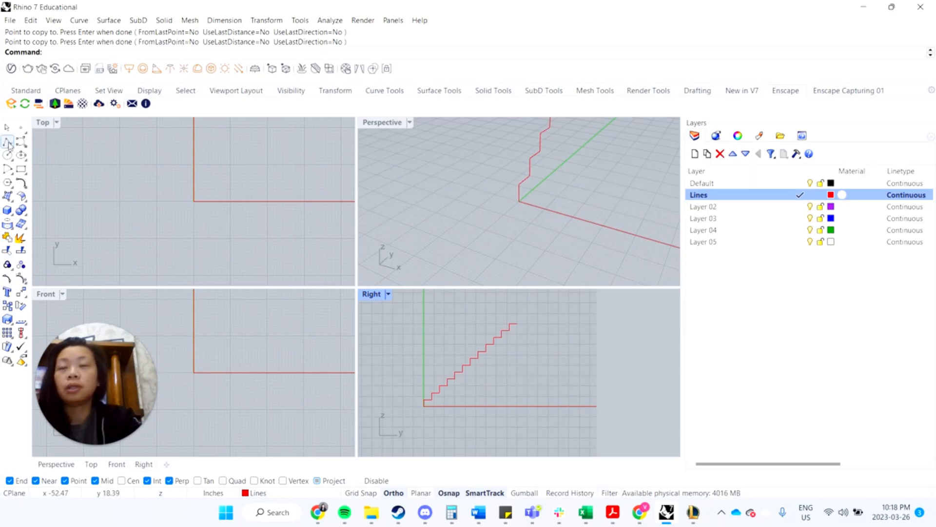
Step: Draw the diagonal underside line and the landing line with its short vertical end
left_click(8, 142)
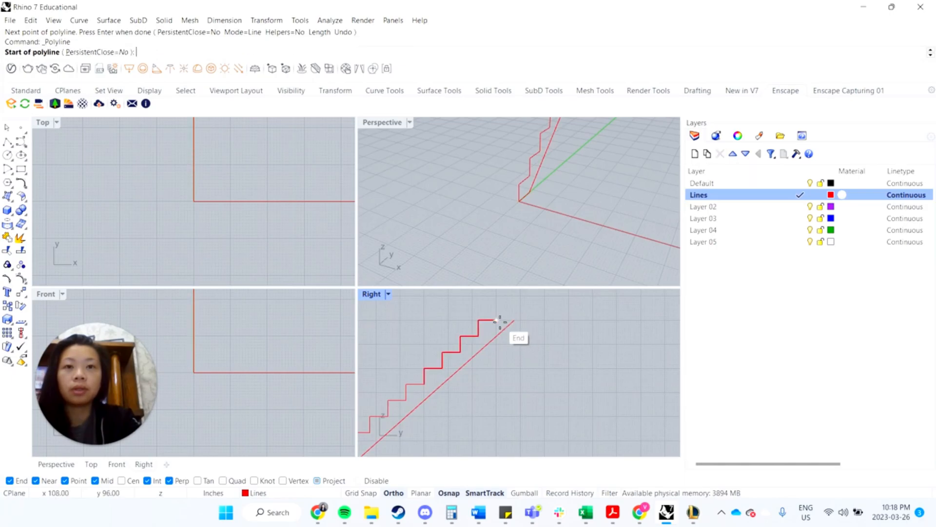
mouse_move(477, 336)
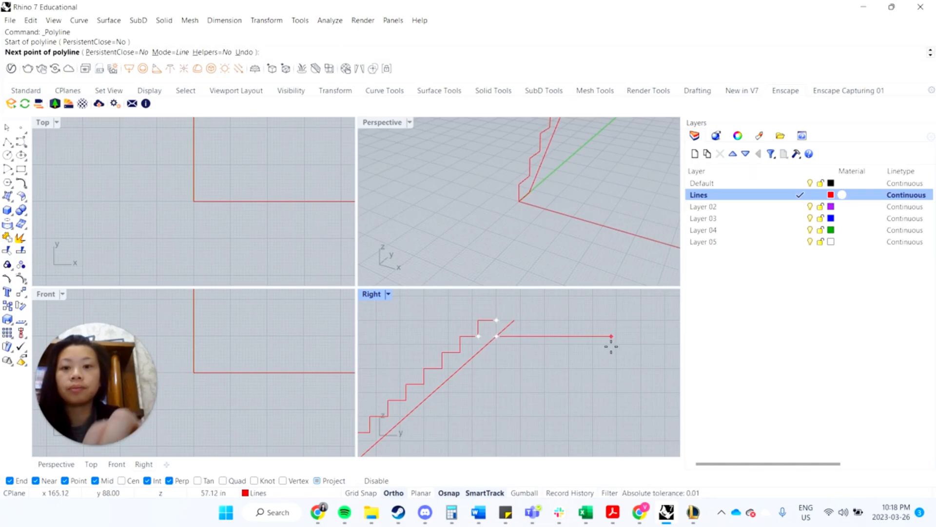
left_click(611, 337)
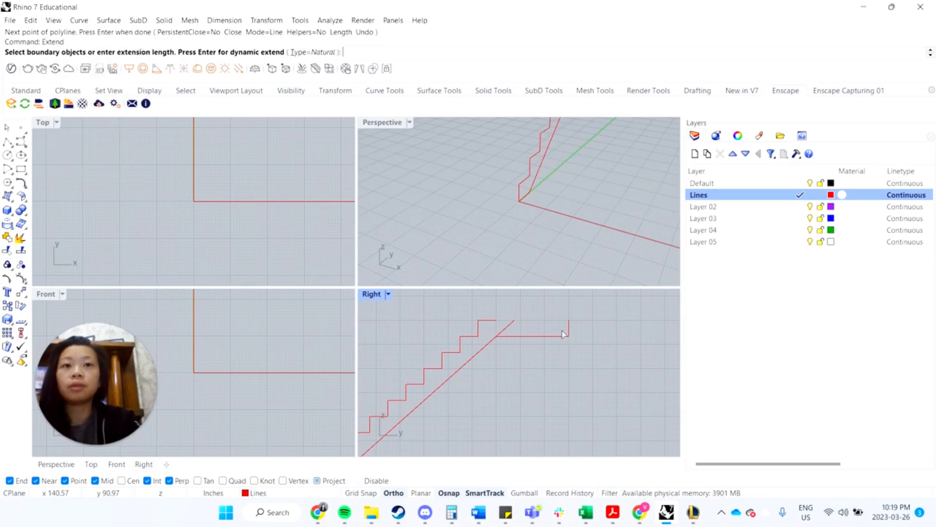
mouse_move(570, 333)
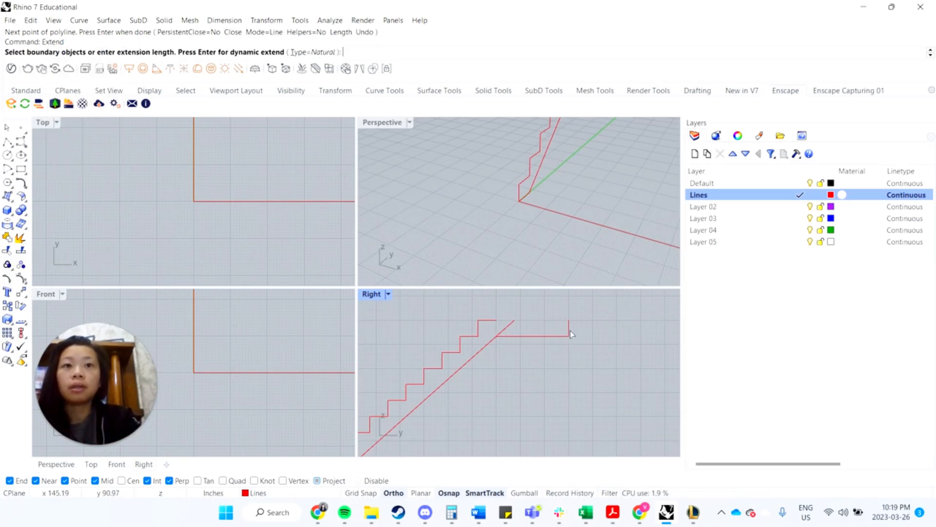
Step: Extend and trim the outline intersections, then Join the curves into one closed stair outline
left_click(537, 329)
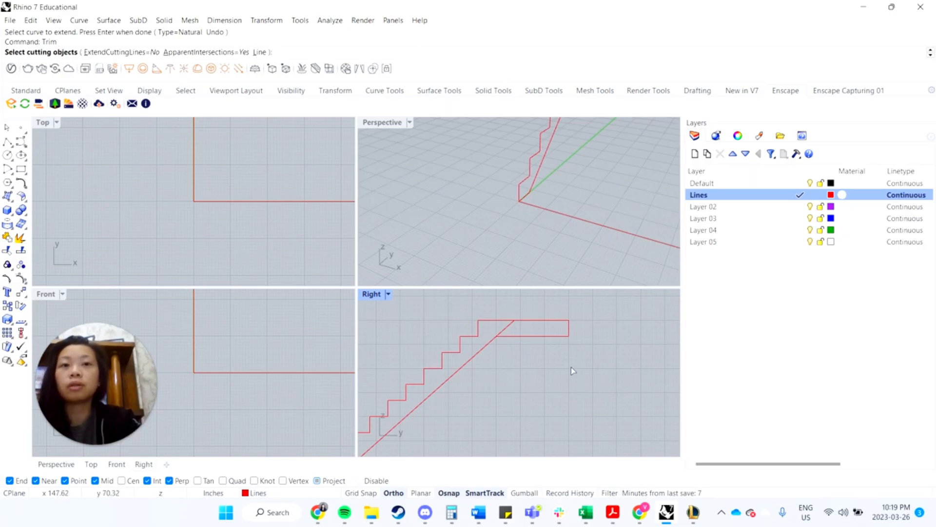
left_click(535, 328)
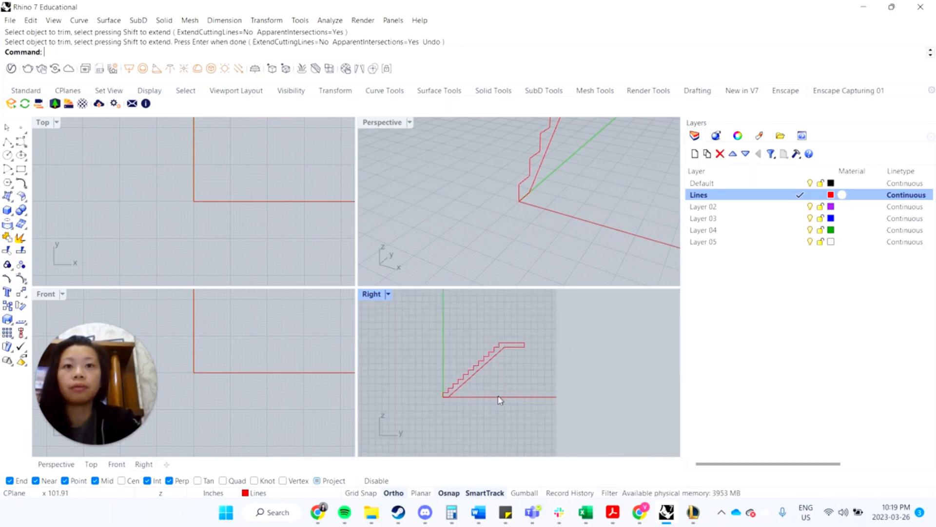
type("Join")
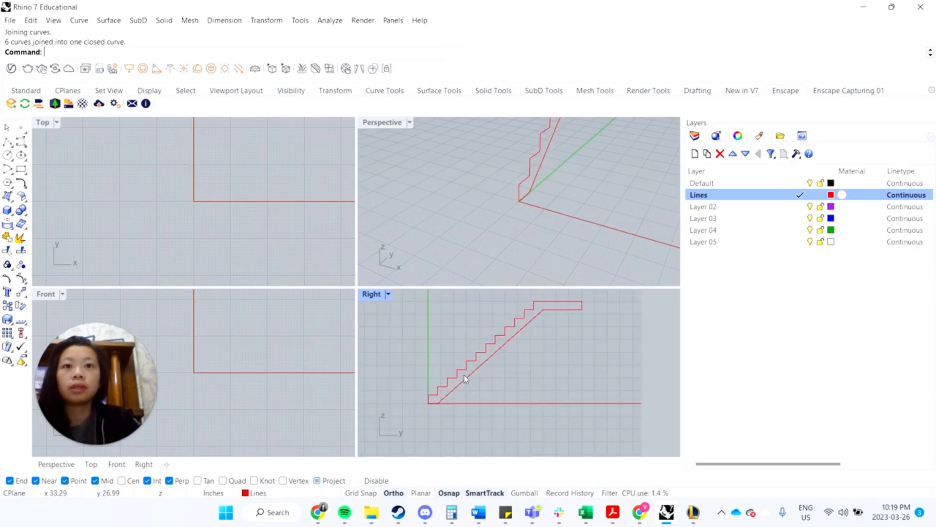
Step: Select the closed outline and add a new Stairs layer for the 36-inch solid extrusion
left_click(466, 380)
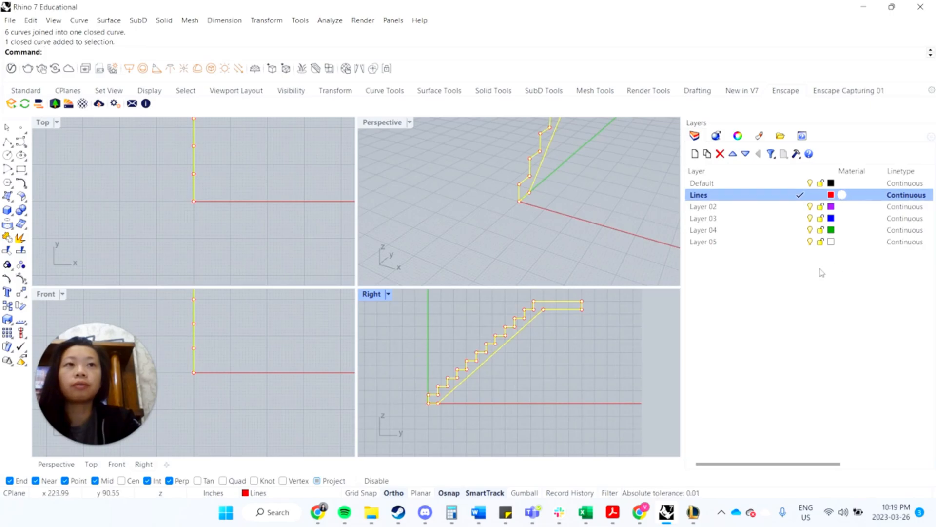
left_click(702, 183)
type("Stairs")
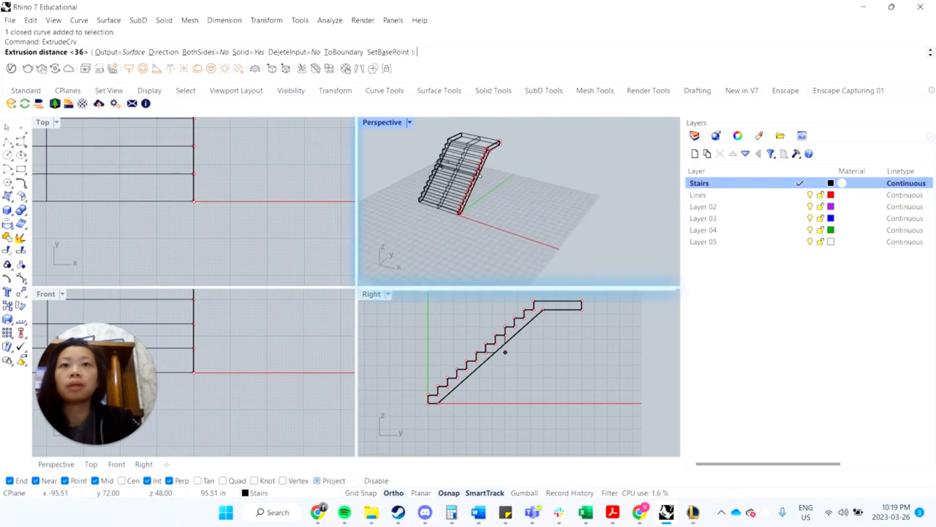
Step: Confirm the 36-inch extrusion and show the Perspective view in shaded display
key("Return")
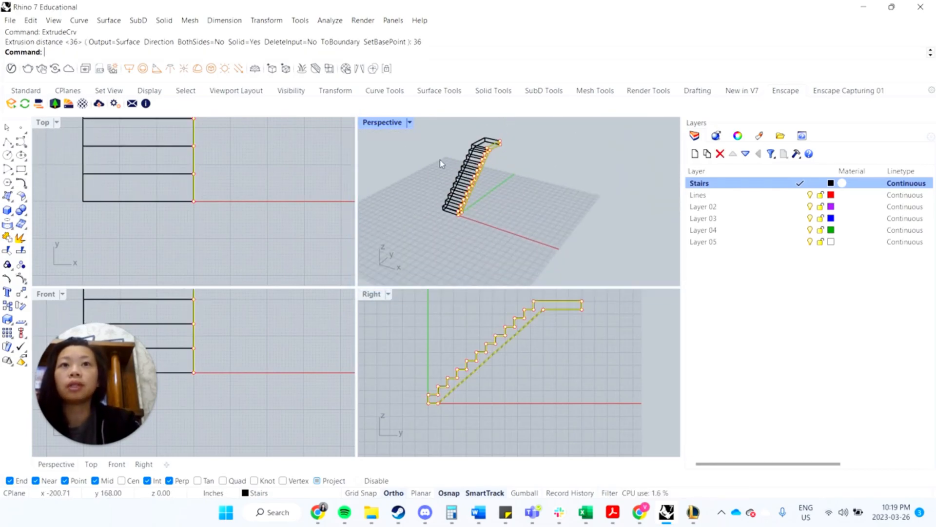
left_click(408, 122)
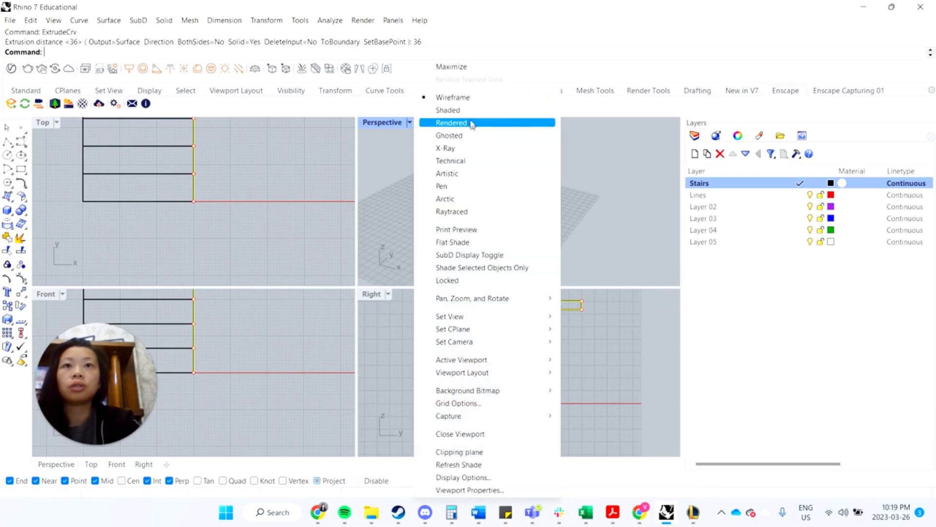
left_click(447, 110)
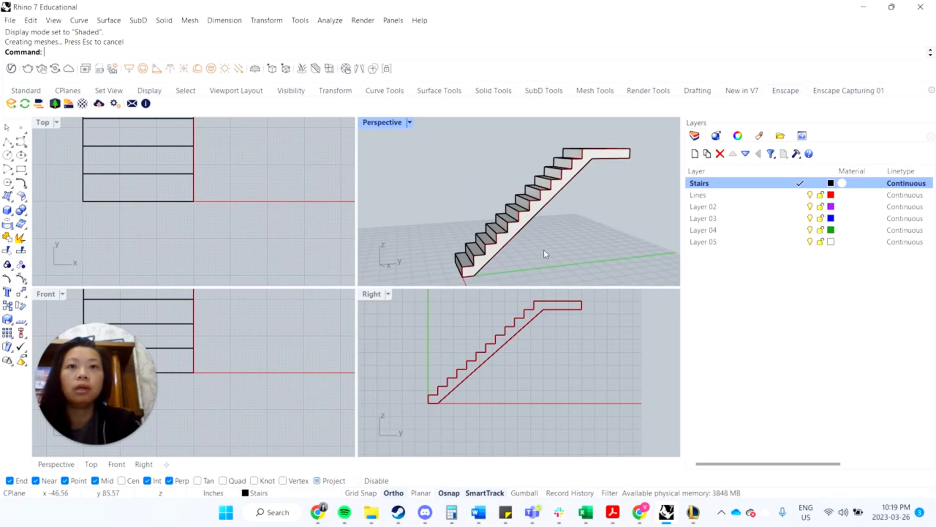
mouse_move(809, 203)
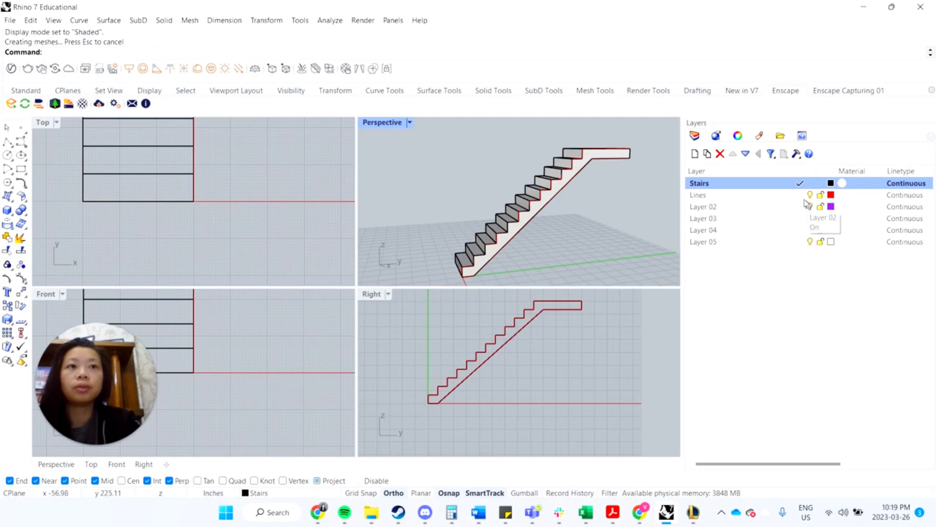
Step: On the Lines layer, draw a 6-unit guide line at the stair base
left_click(698, 195)
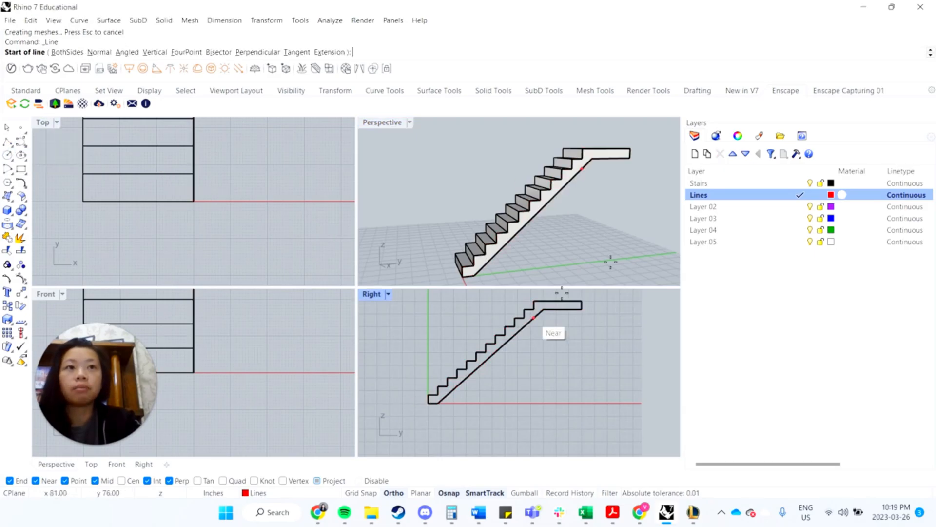
left_click(528, 318)
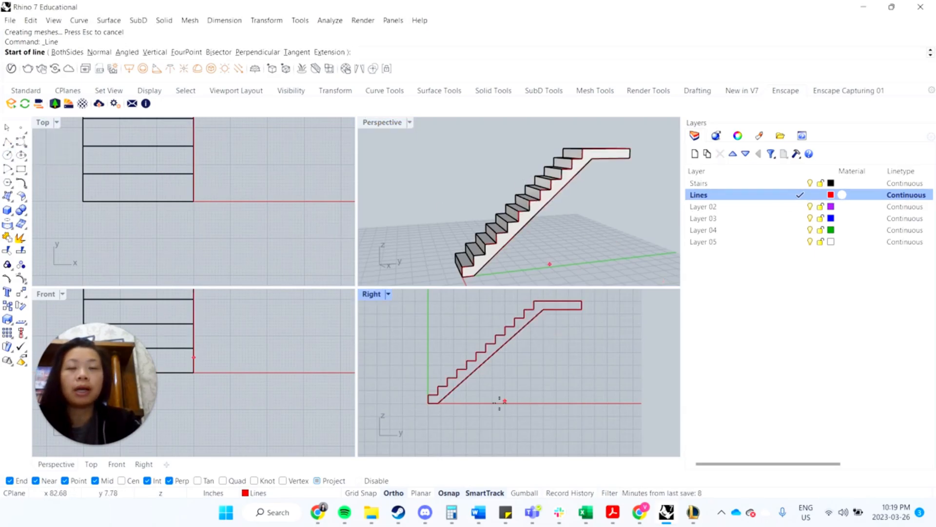
left_click(461, 390)
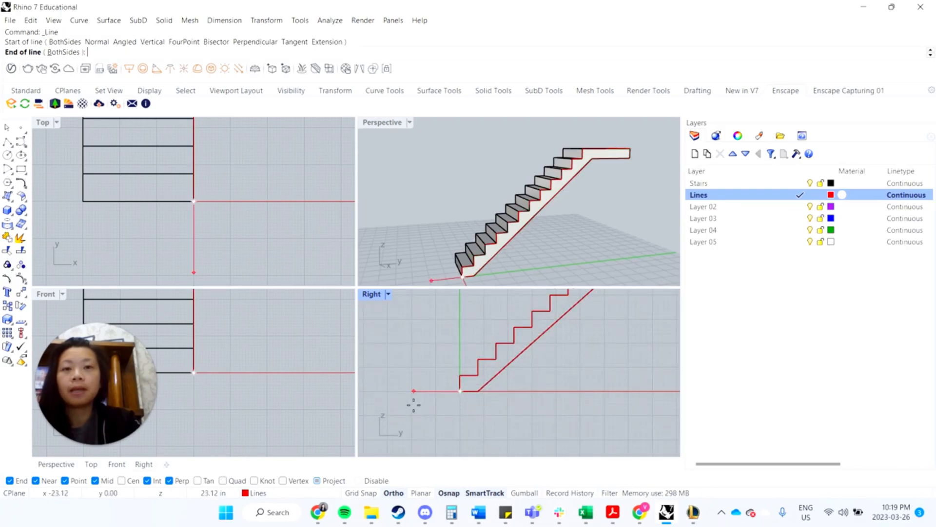
type("6")
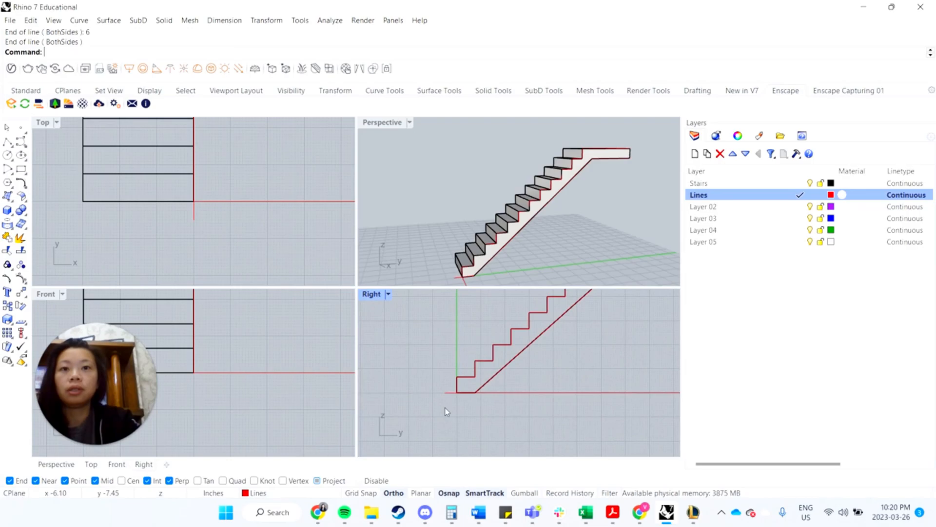
Step: Draw the handrail path polylines up the stair, across the landing and down its far end
left_click(445, 392)
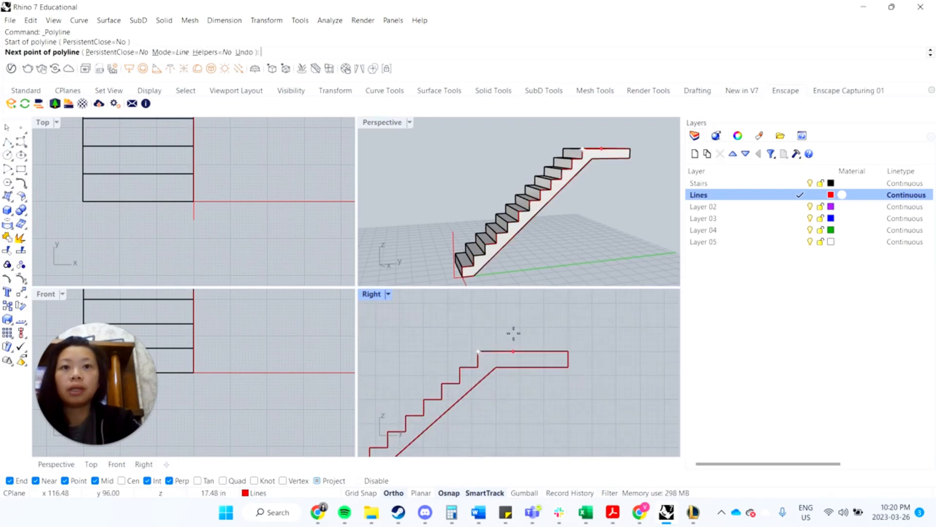
left_click(513, 351)
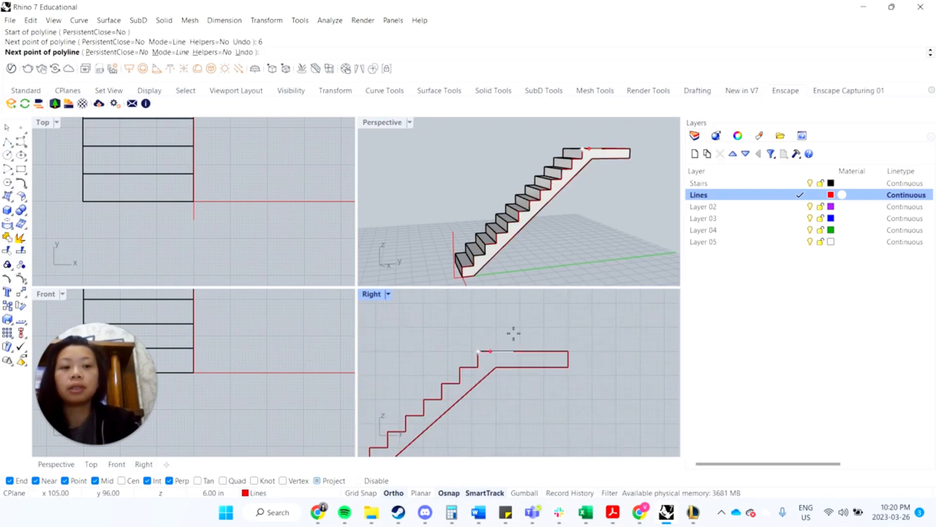
left_click(544, 351)
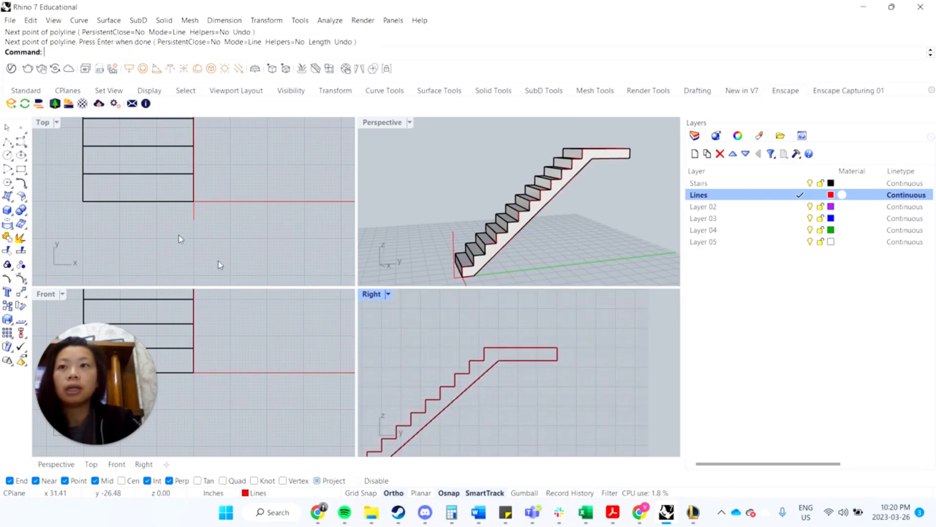
left_click(495, 345)
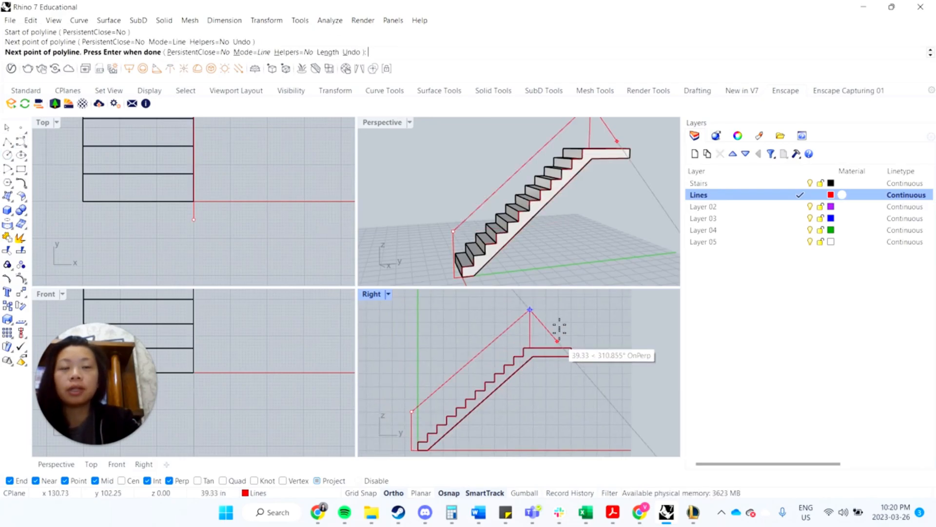
key("Return")
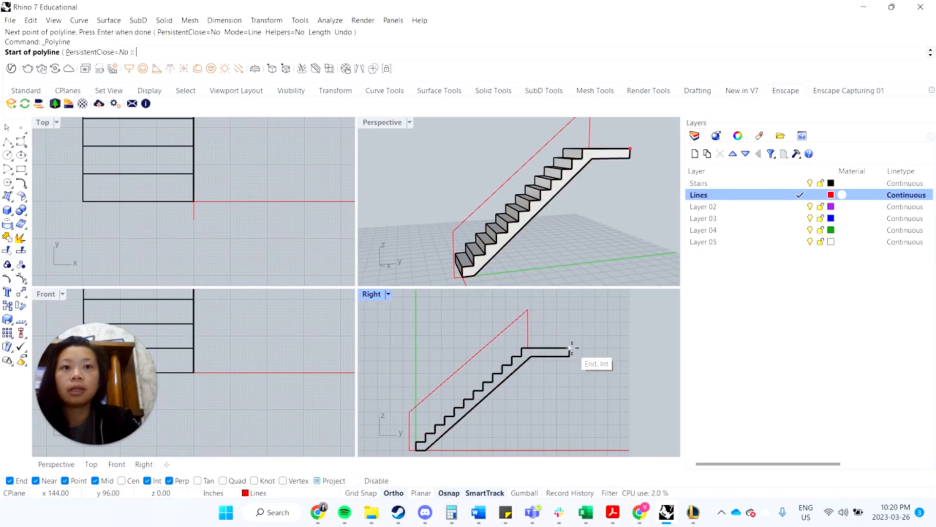
left_click(568, 348)
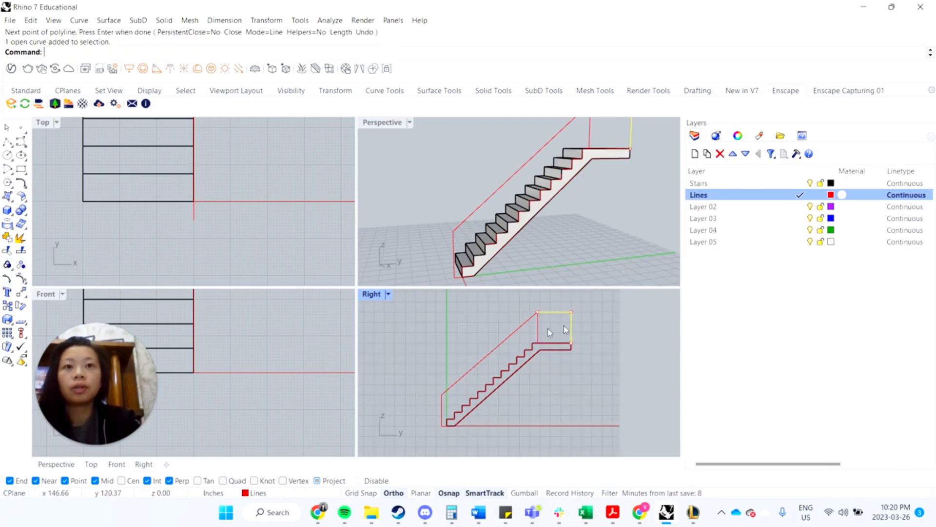
Step: Join the three rail lines into one open handrail curve and deselect it
left_click(441, 394)
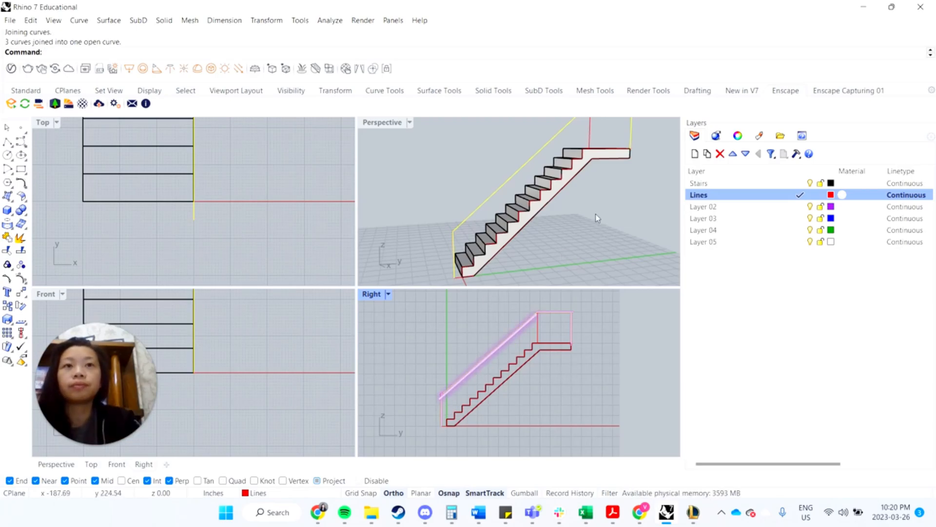
left_click(501, 185)
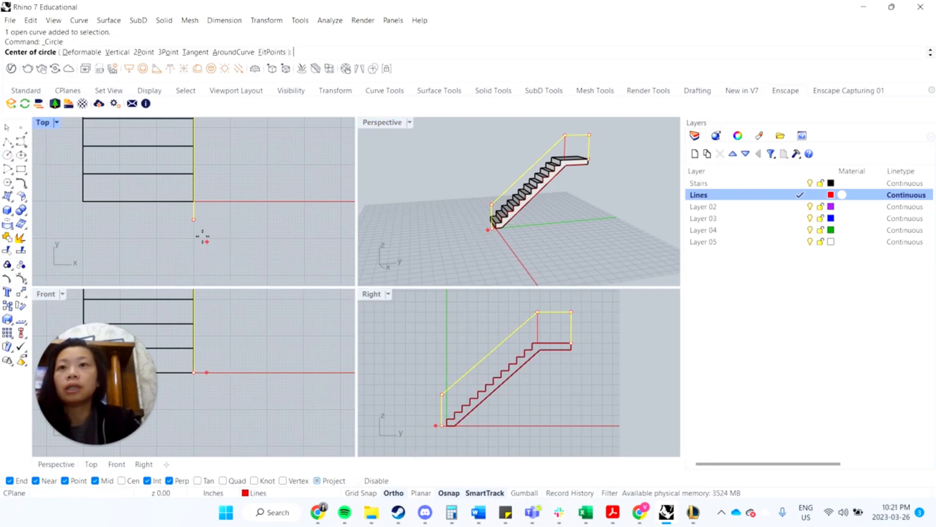
Step: Centre a radius-1 circle on the handrail path's bottom end in the Top view
left_click(193, 219)
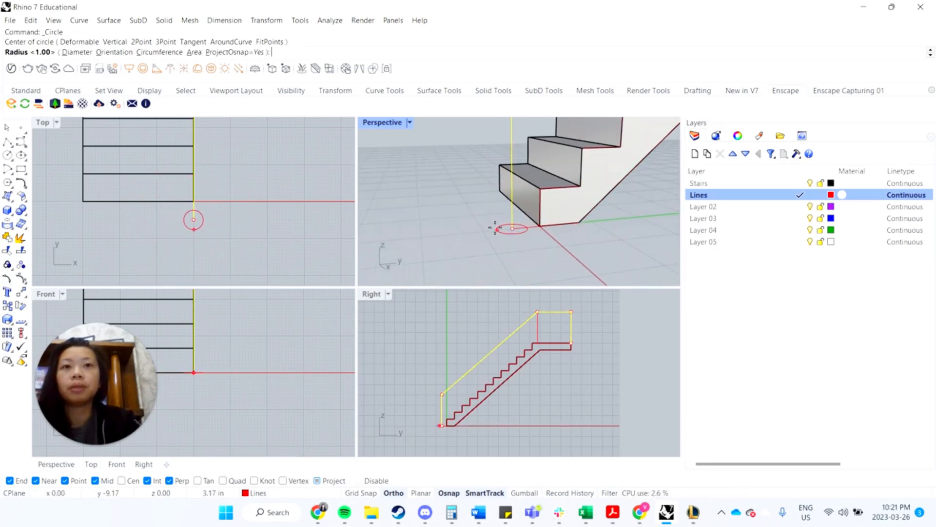
mouse_move(152, 219)
type("1")
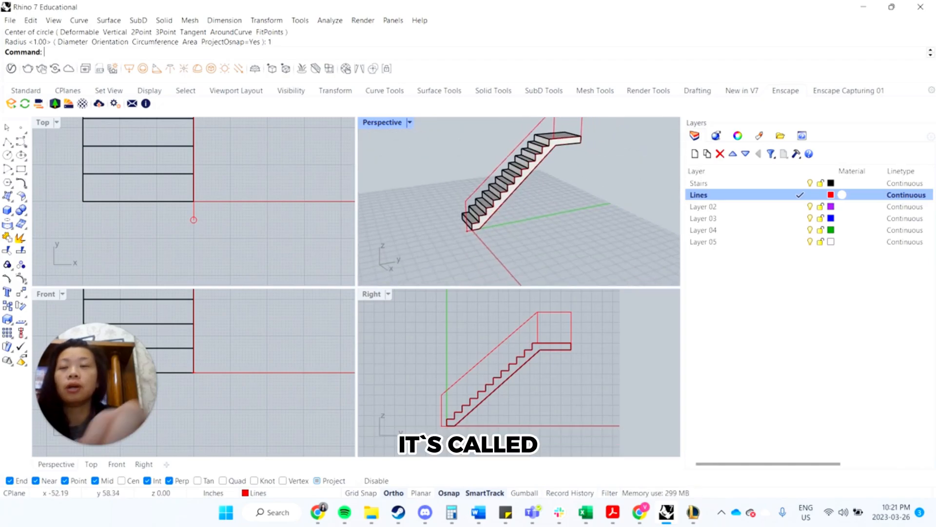
Step: Sweep1 the circle along the handrail path and make Layer 02 current
type("Sweep1")
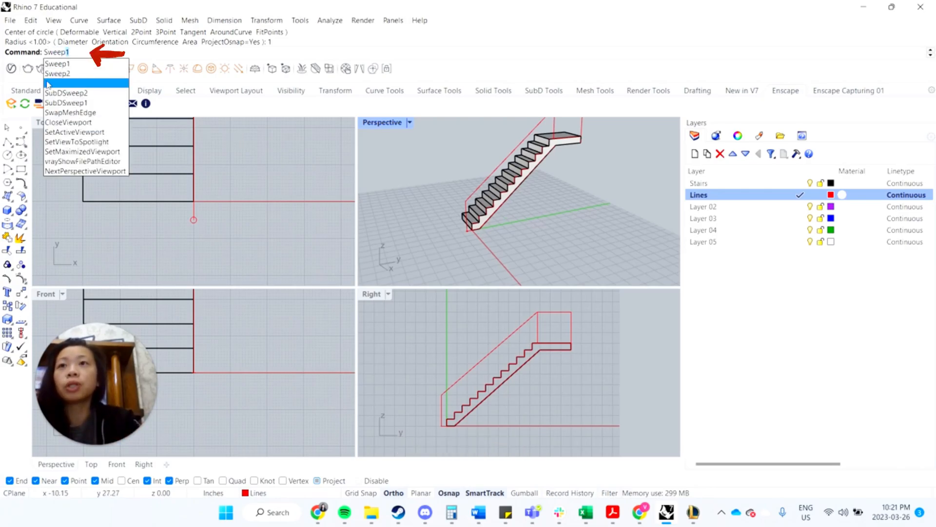
mouse_move(78, 73)
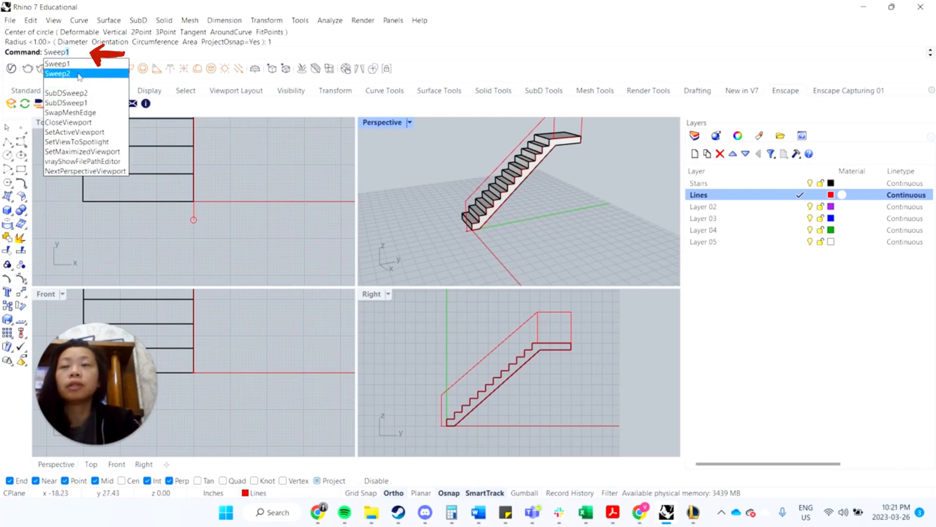
mouse_move(58, 65)
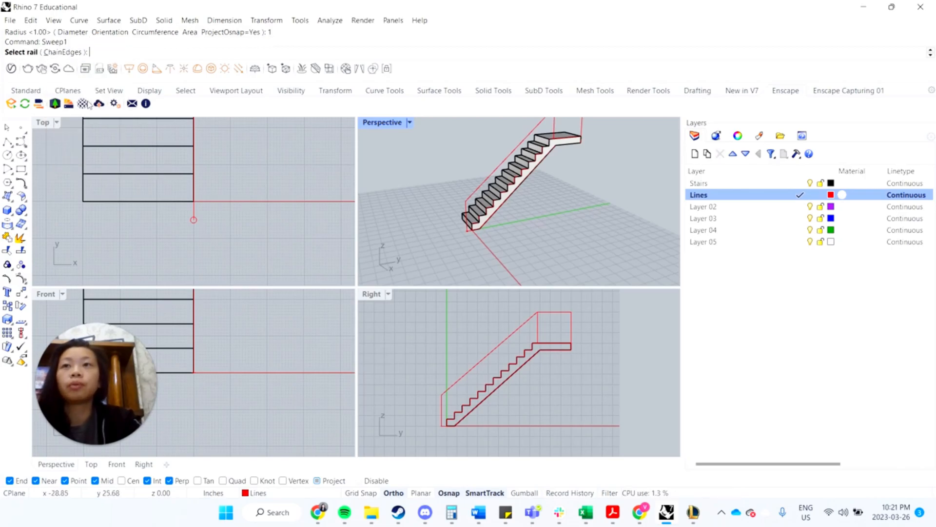
mouse_move(503, 219)
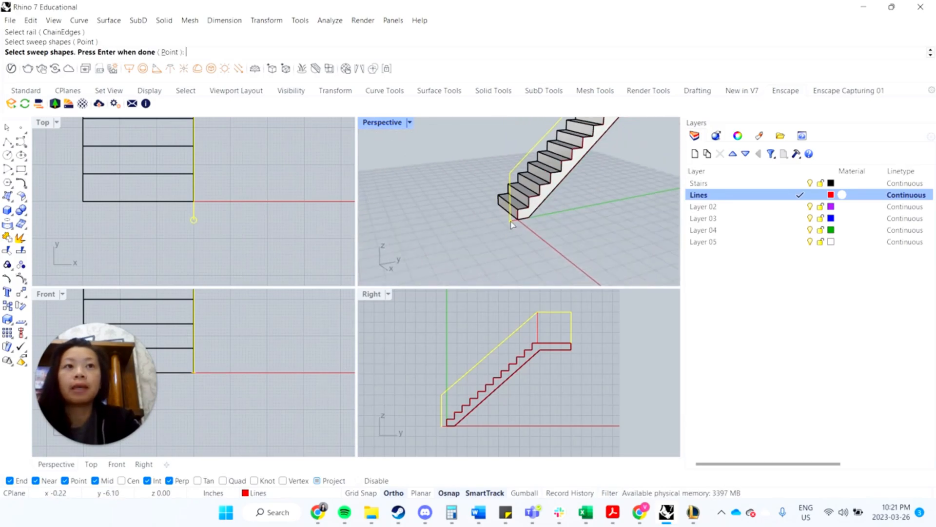
left_click(717, 206)
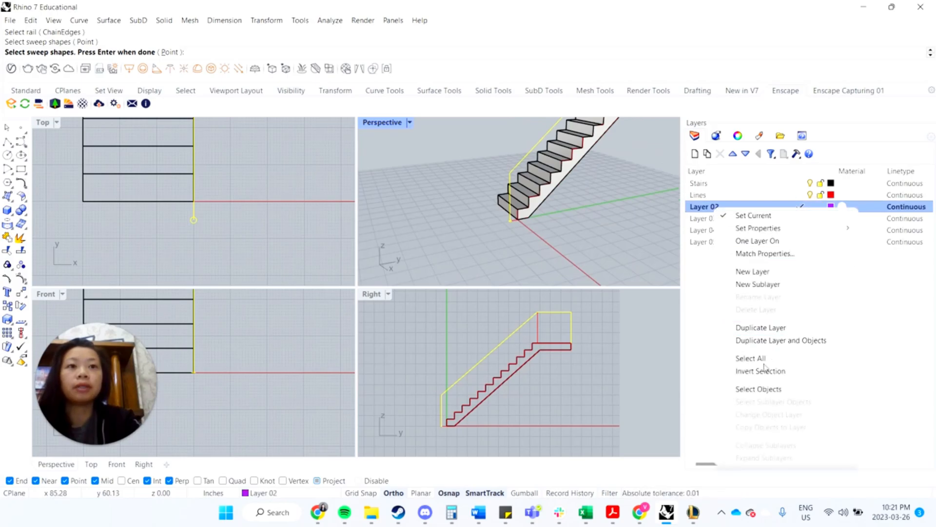
mouse_move(478, 116)
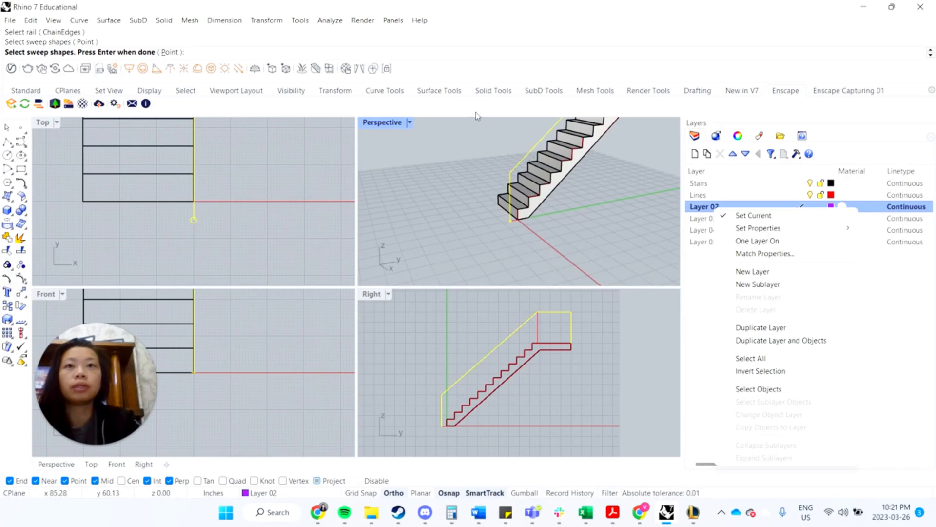
left_click(753, 215)
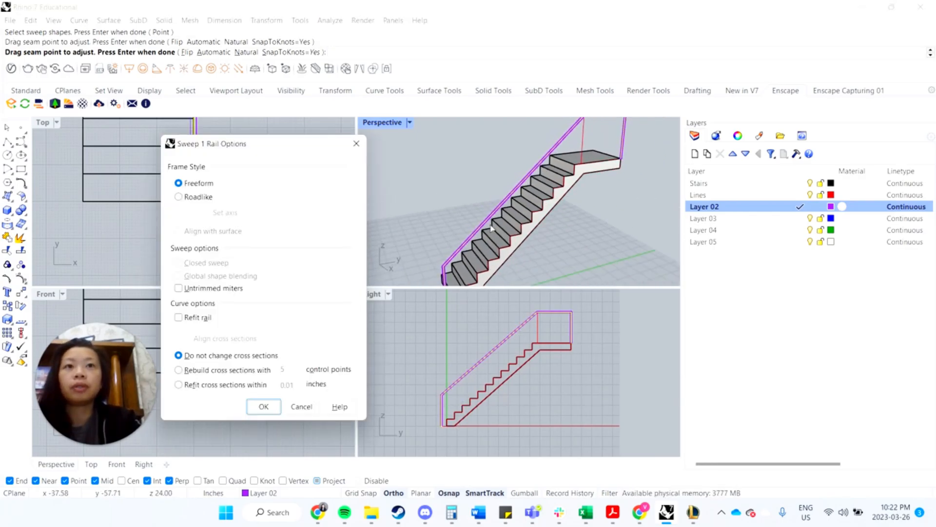
Step: Sweep the circular profile along the rail with Freeform, unchanged cross sections, creating the handrail tube
left_click(264, 406)
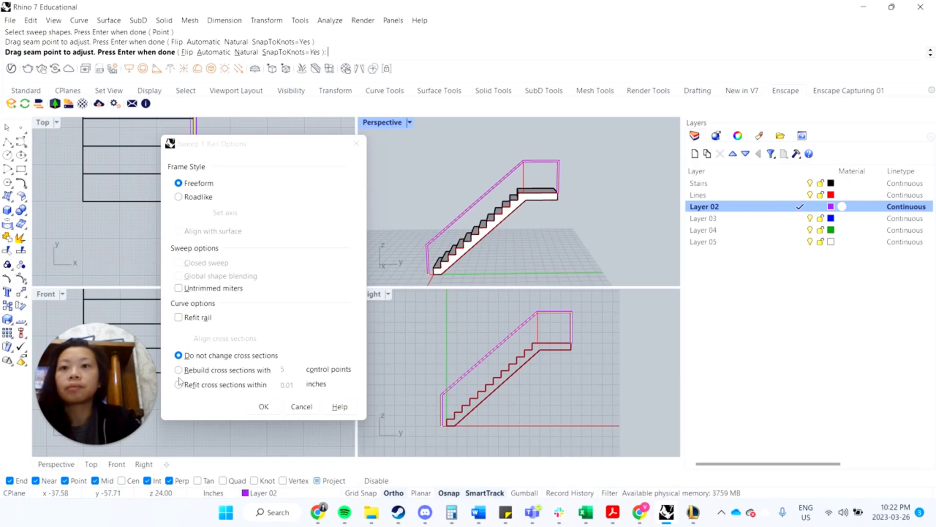
left_click(177, 369)
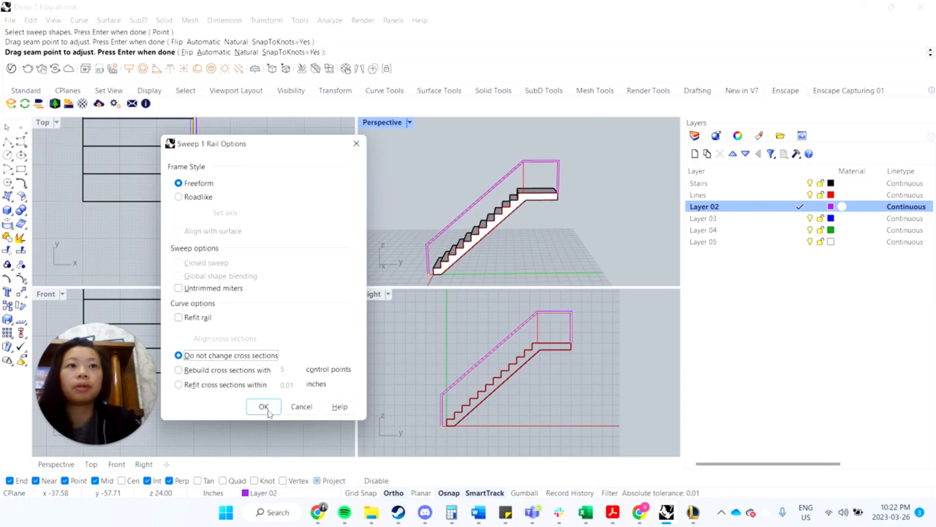
left_click(263, 406)
type("2")
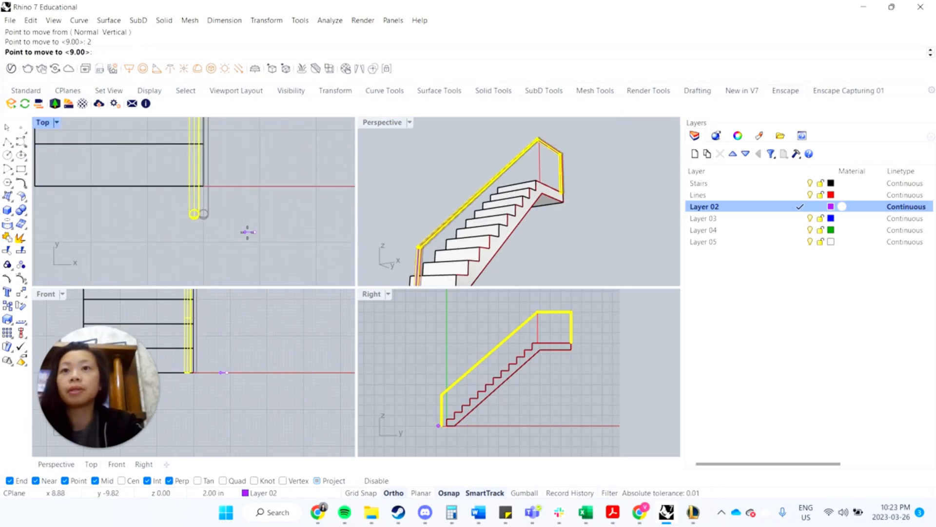
Step: Move the handrail 2 units, then Mirror it with Copy=Yes to the stair's other side
left_click(195, 214)
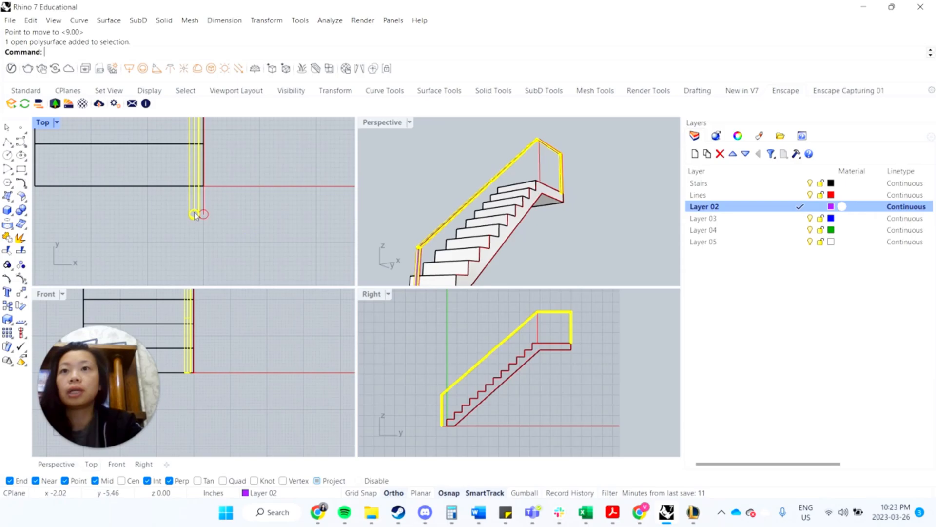
type("Miror")
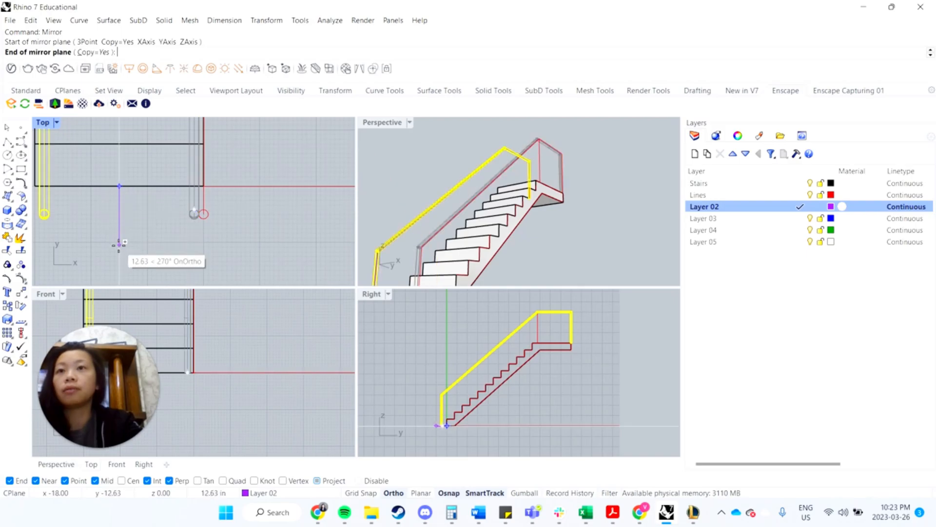
left_click(119, 244)
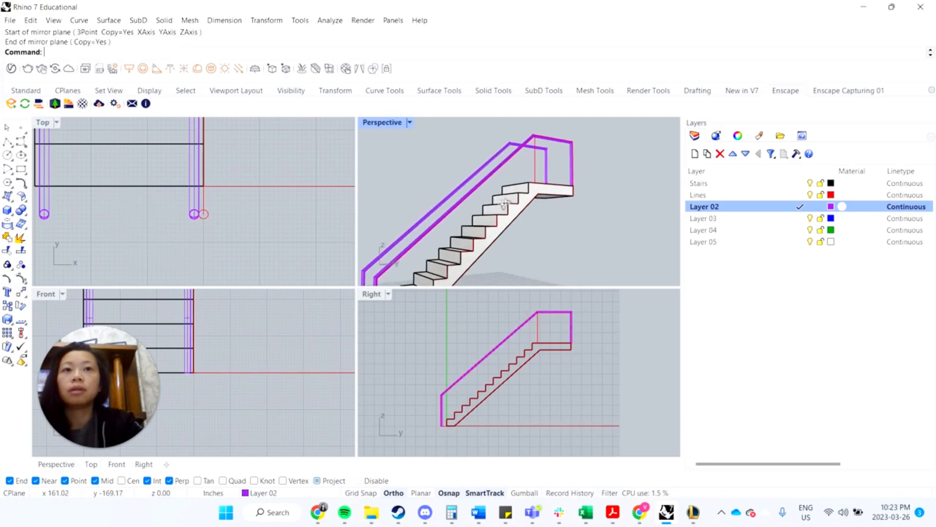
Step: Hide the Lines layer holding the red guide curves and leave the Perspective view in Shaded display
left_click(409, 123)
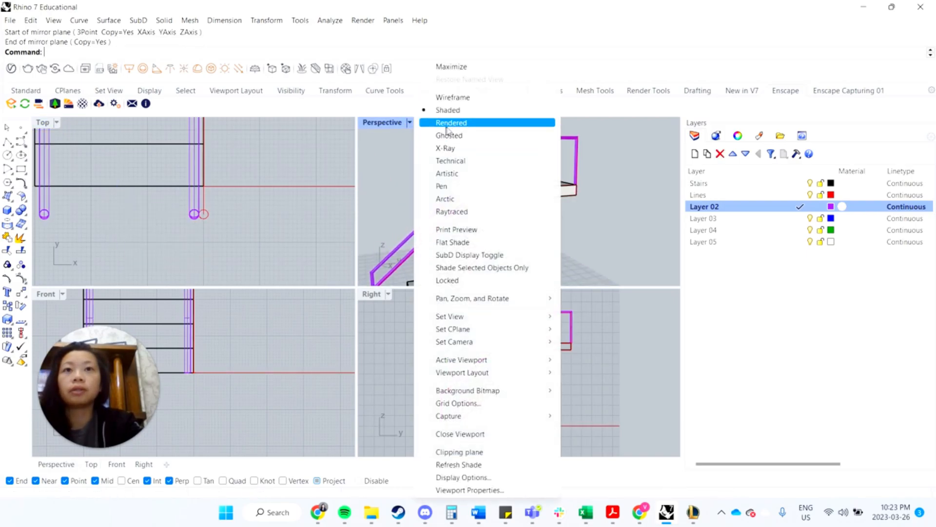
left_click(452, 122)
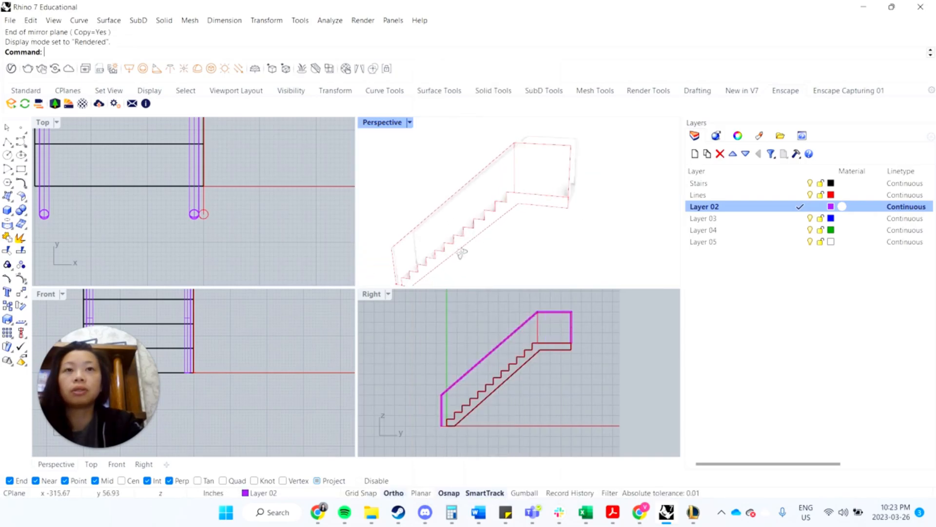
left_click(697, 195)
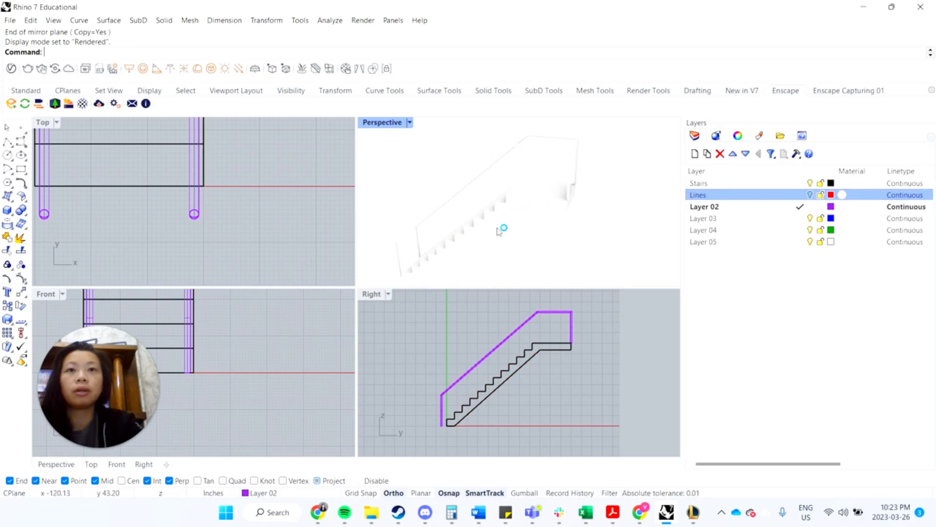
left_click(409, 122)
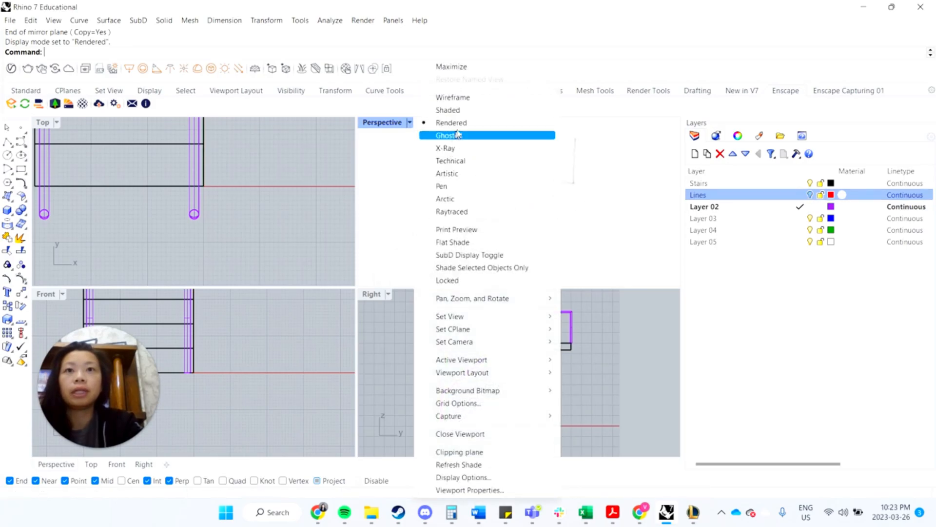
left_click(448, 110)
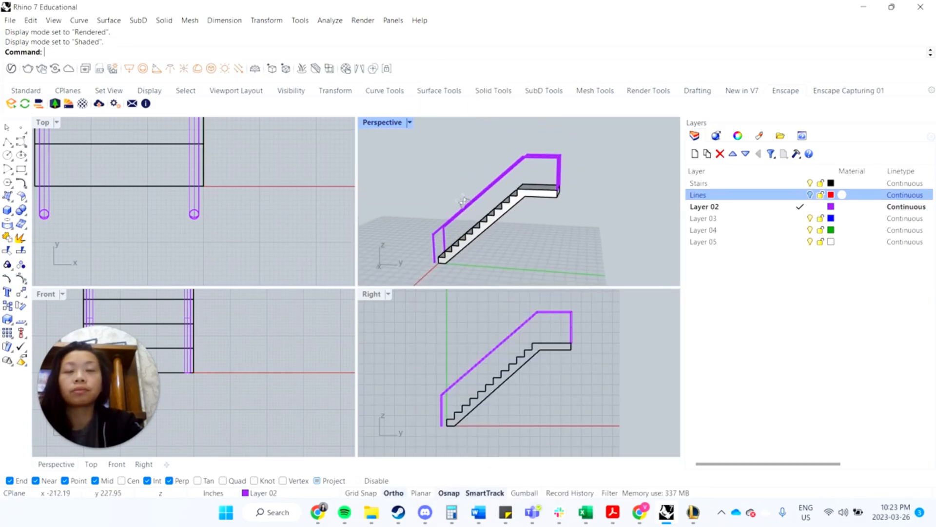